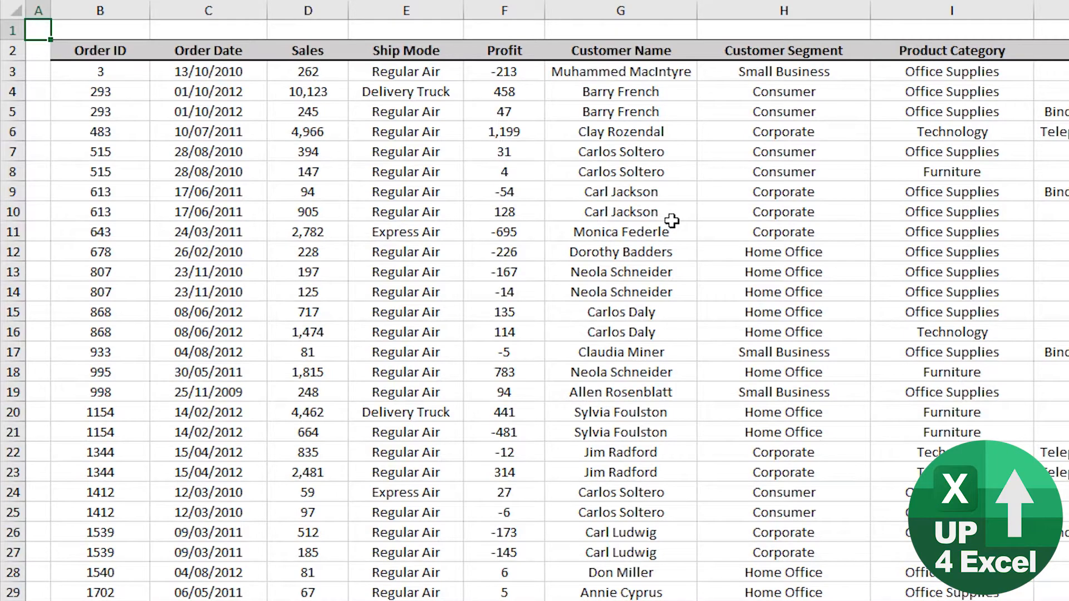
Turn on AutoFilter dropdowns for the order table headers with Ctrl+Shift+L.
left_click(405, 152)
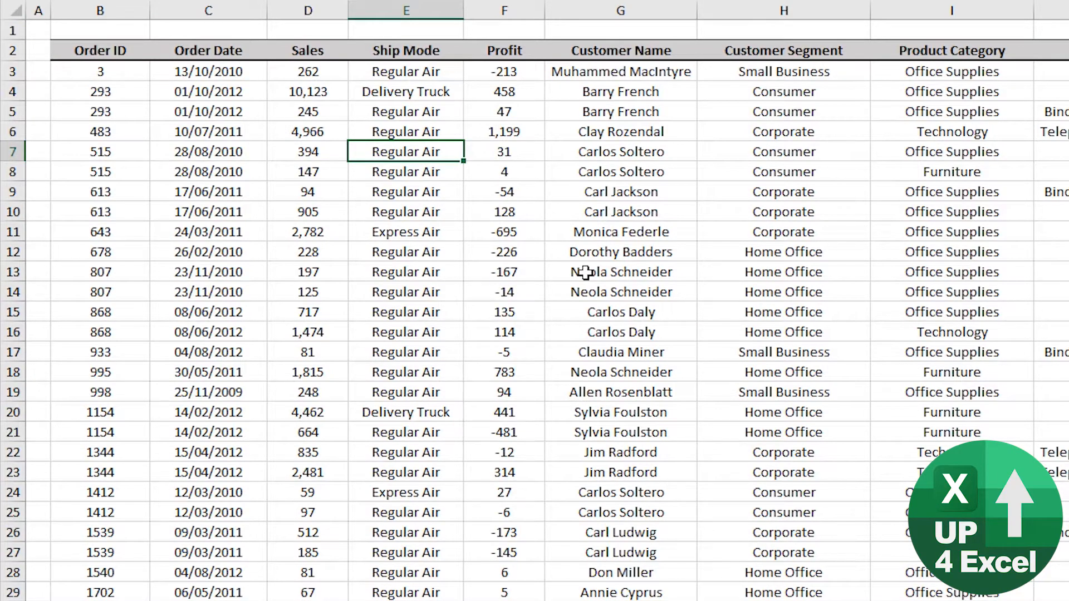
key("ctrl+shift+l")
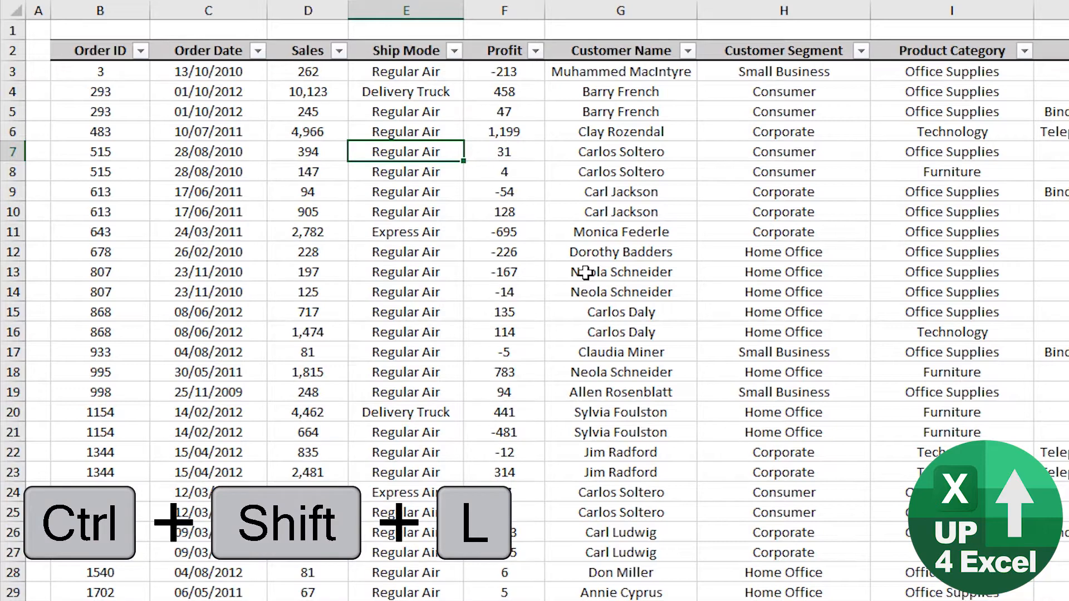
Filter the Ship Mode column to show only Regular Air shipments.
left_click(451, 50)
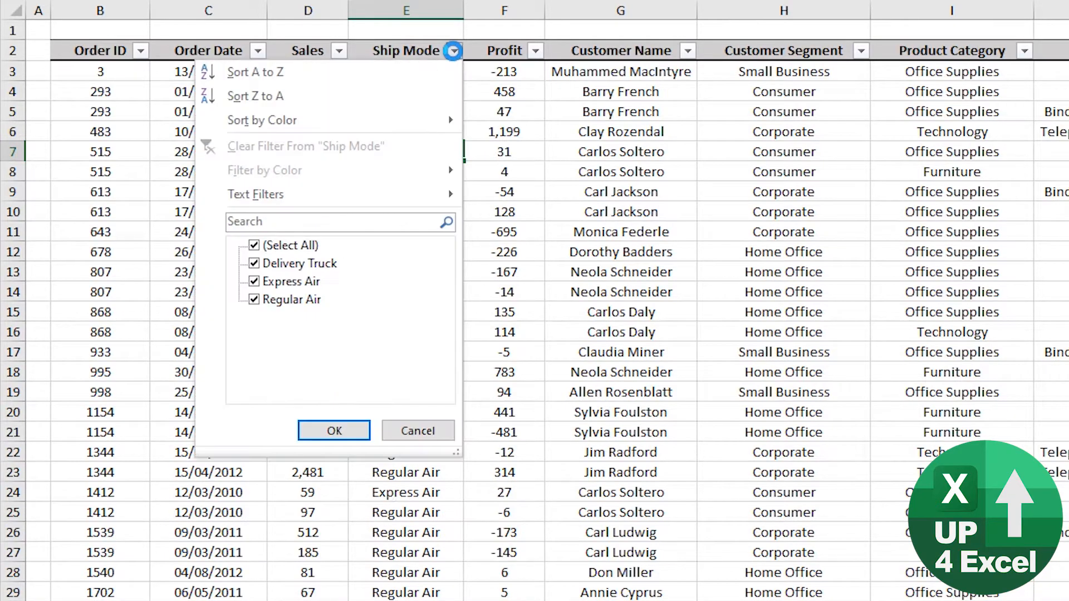
left_click(333, 429)
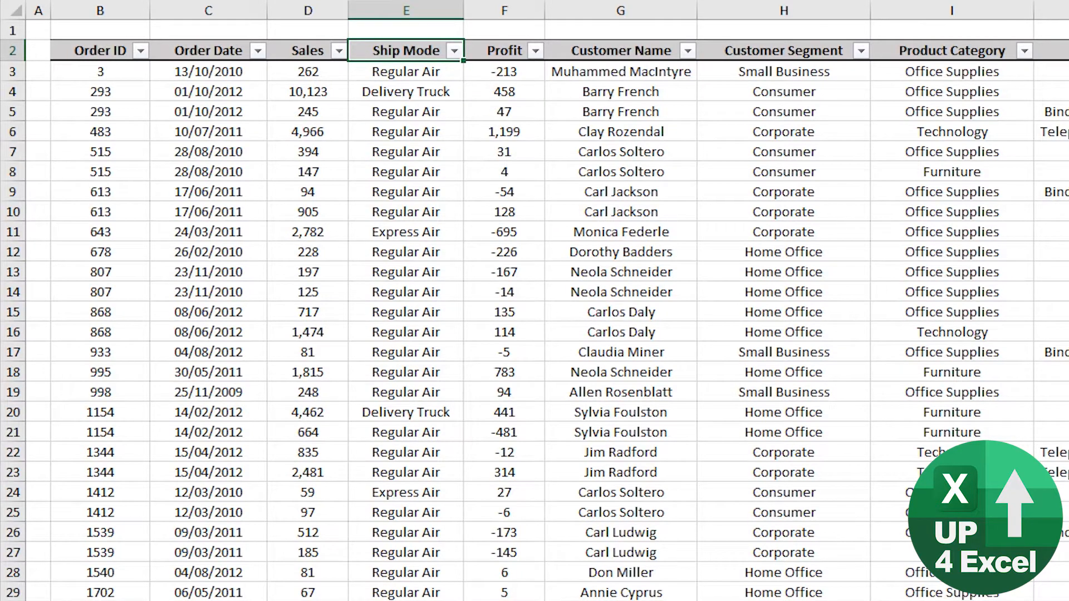
left_click(449, 50)
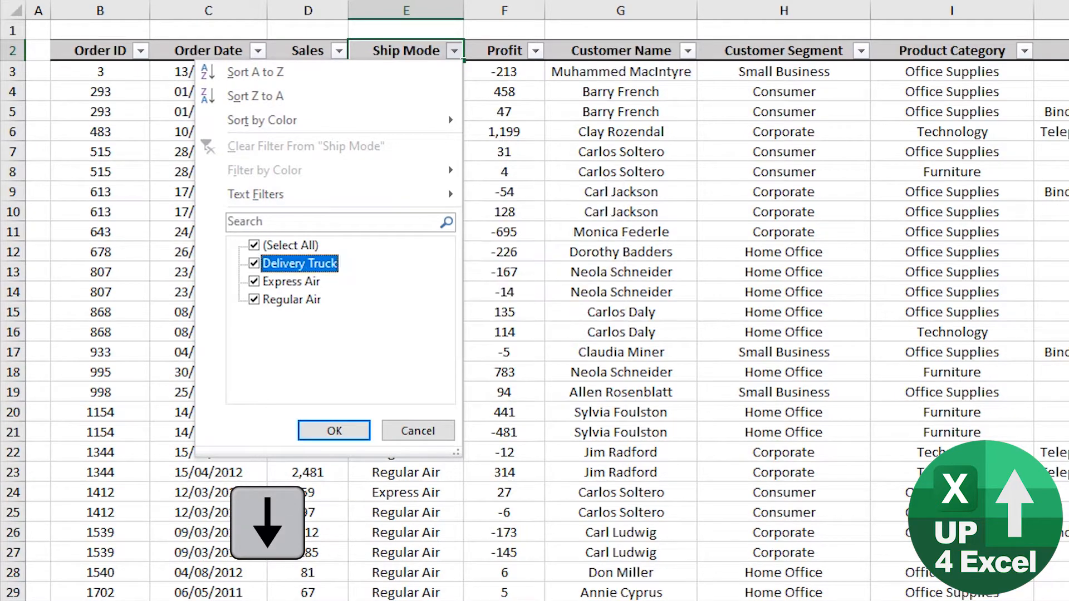
left_click(333, 430)
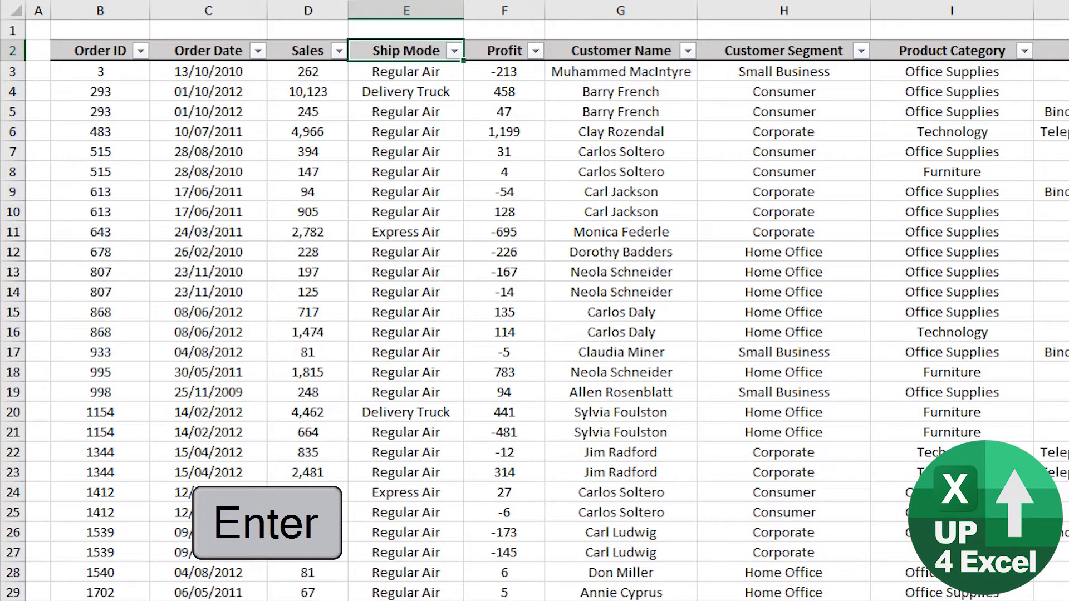
mouse_move(455, 64)
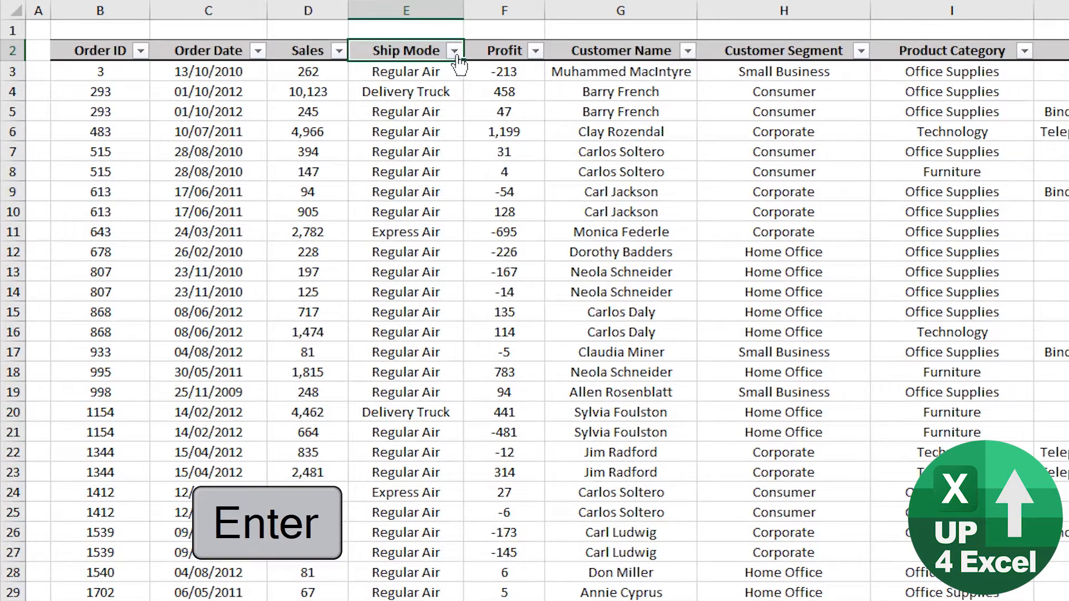
left_click(448, 50)
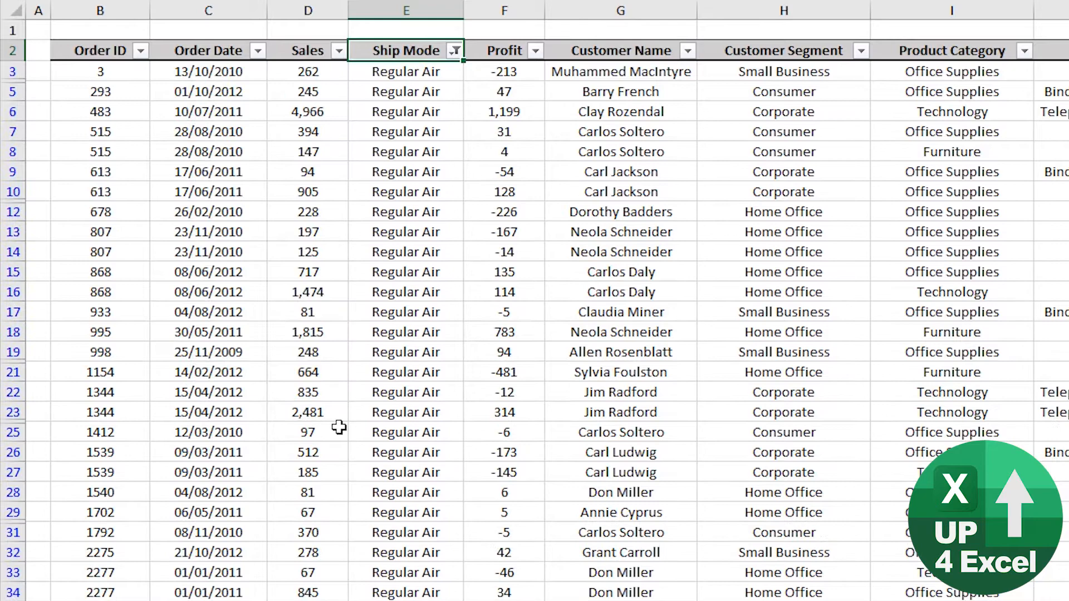
left_click(688, 50)
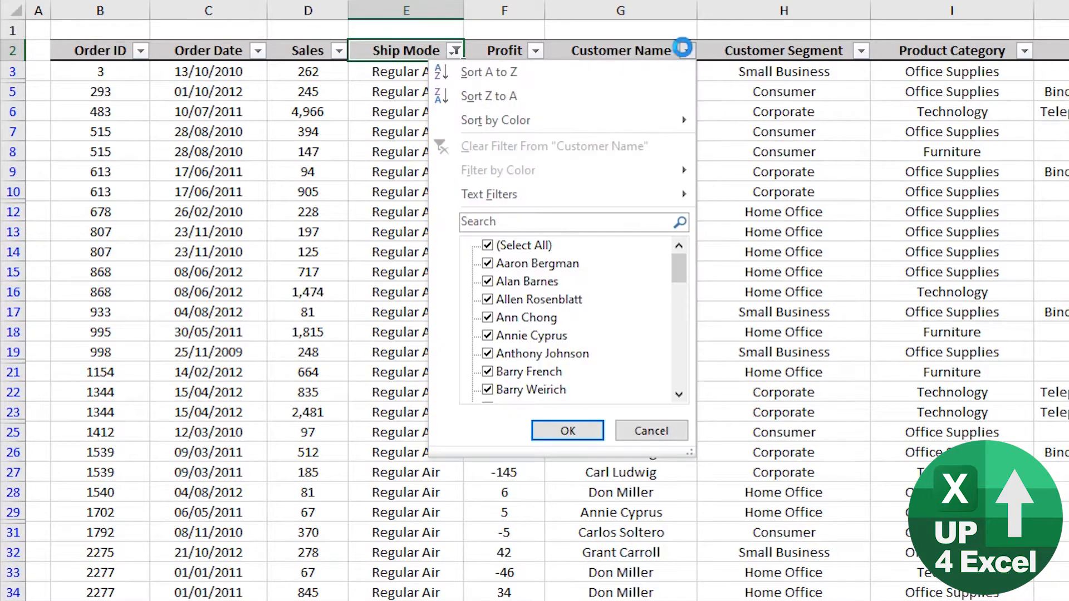
left_click(488, 245)
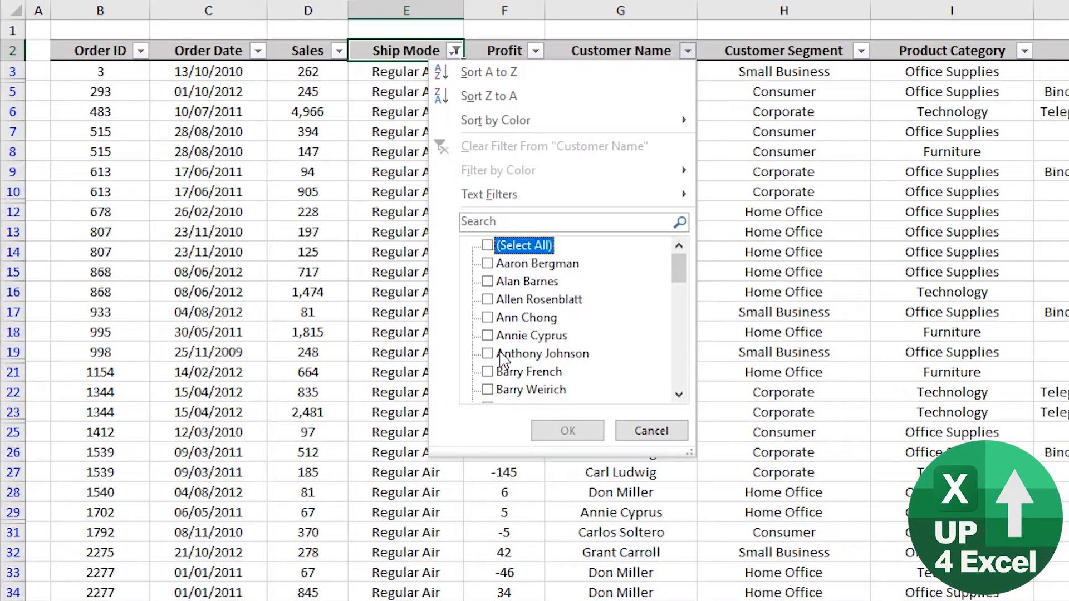
left_click(567, 430)
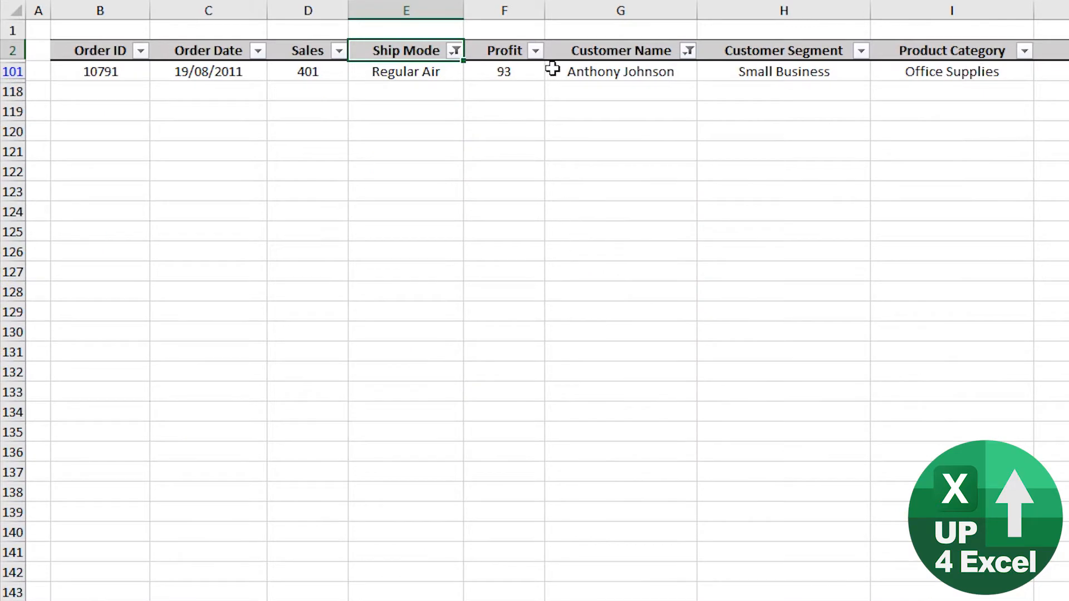
left_click(621, 71)
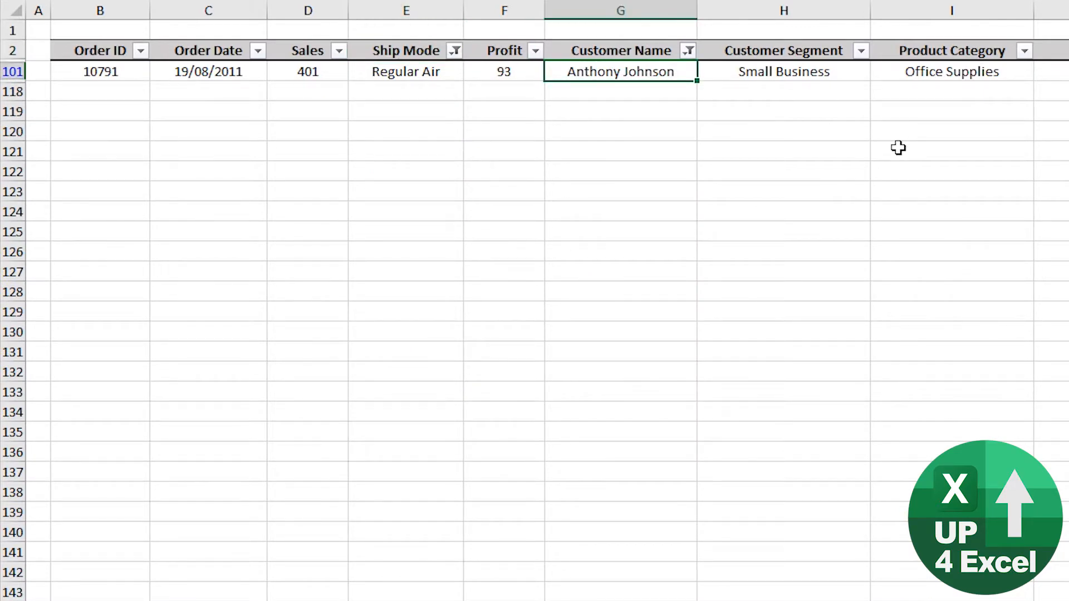
key("up")
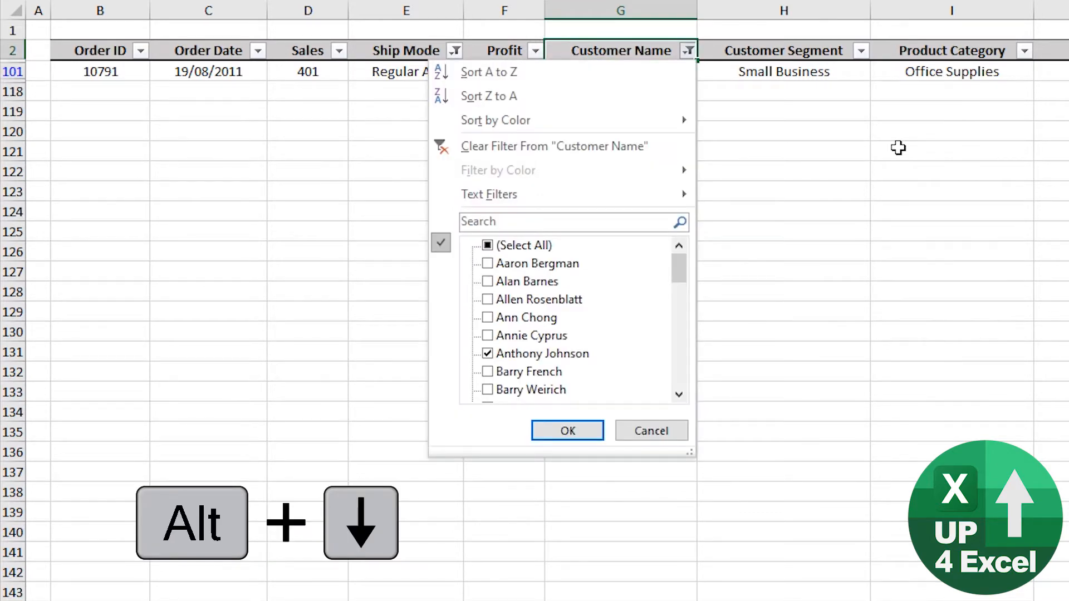
Clear the Customer Name filter so all Regular Air orders return.
left_click(566, 430)
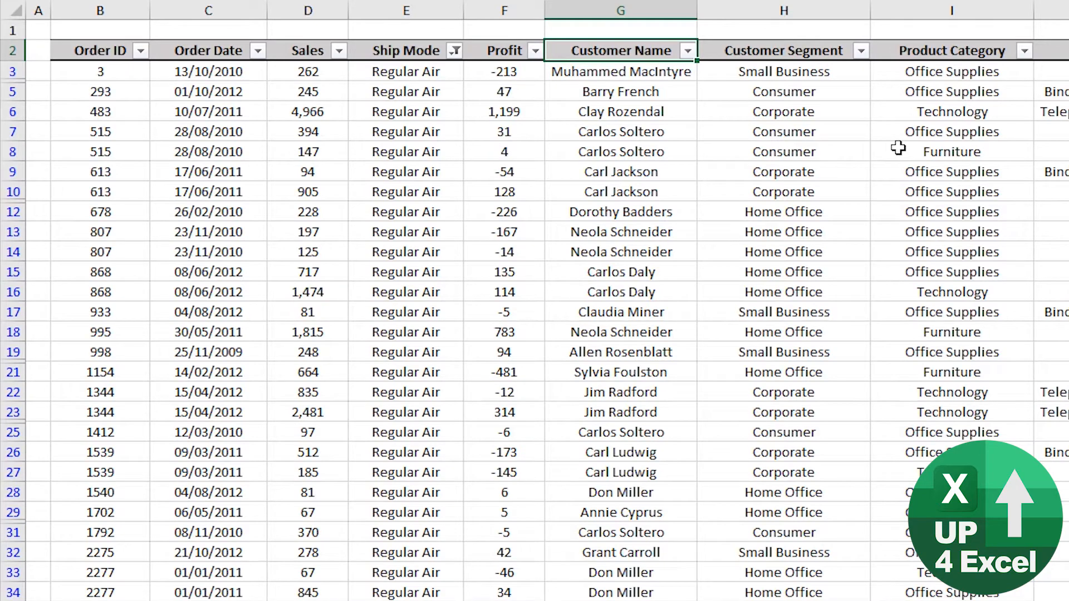
mouse_move(657, 52)
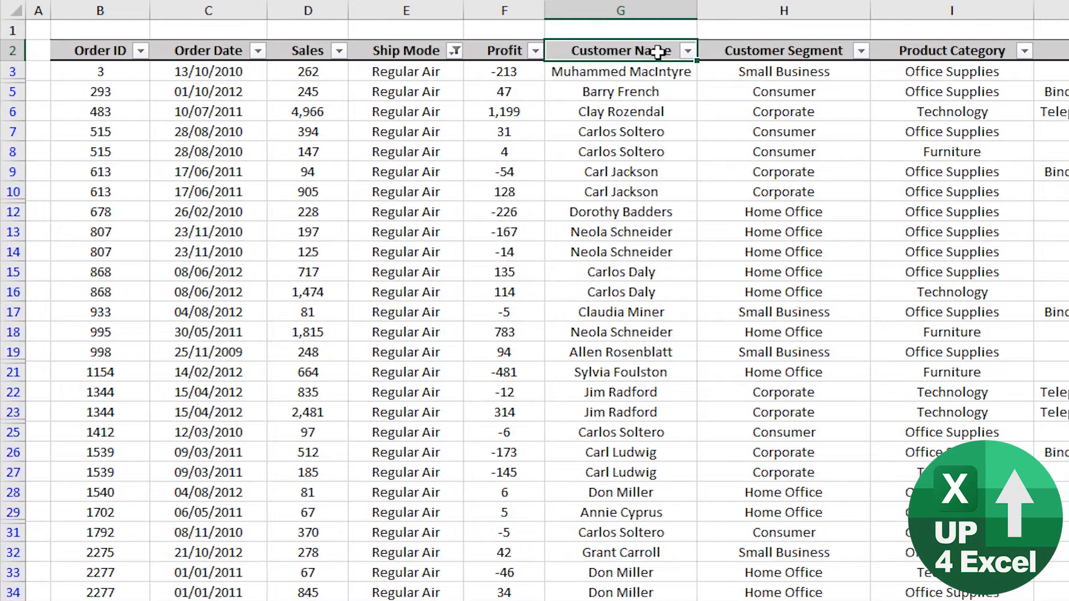
Toggle AutoFilter off and back on, wiping the Ship Mode filter and restoring all orders.
key("ctrl+shift+l")
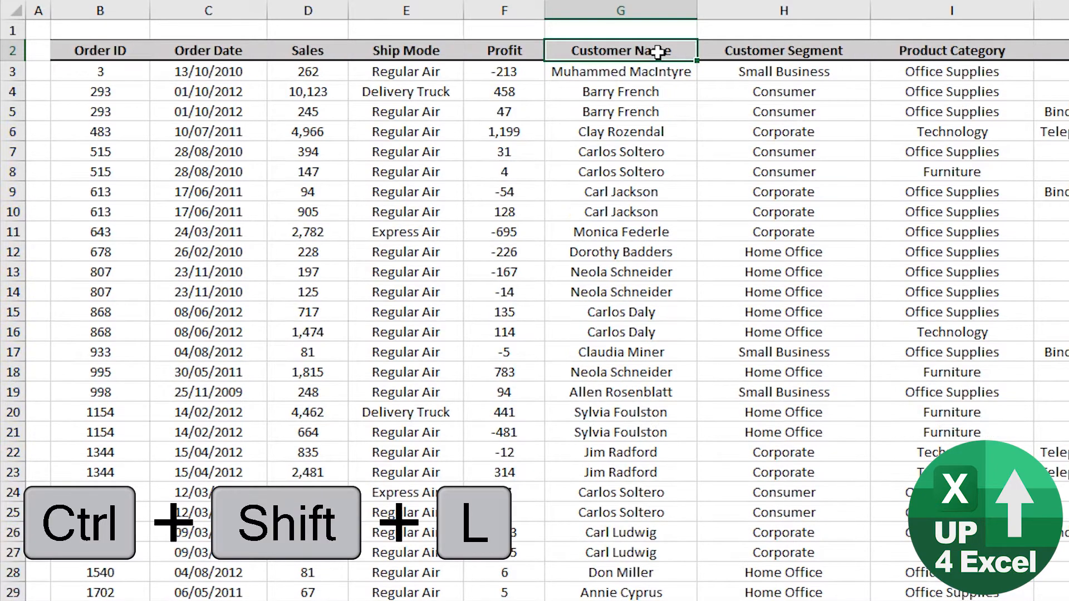
key("ctrl+shift+l")
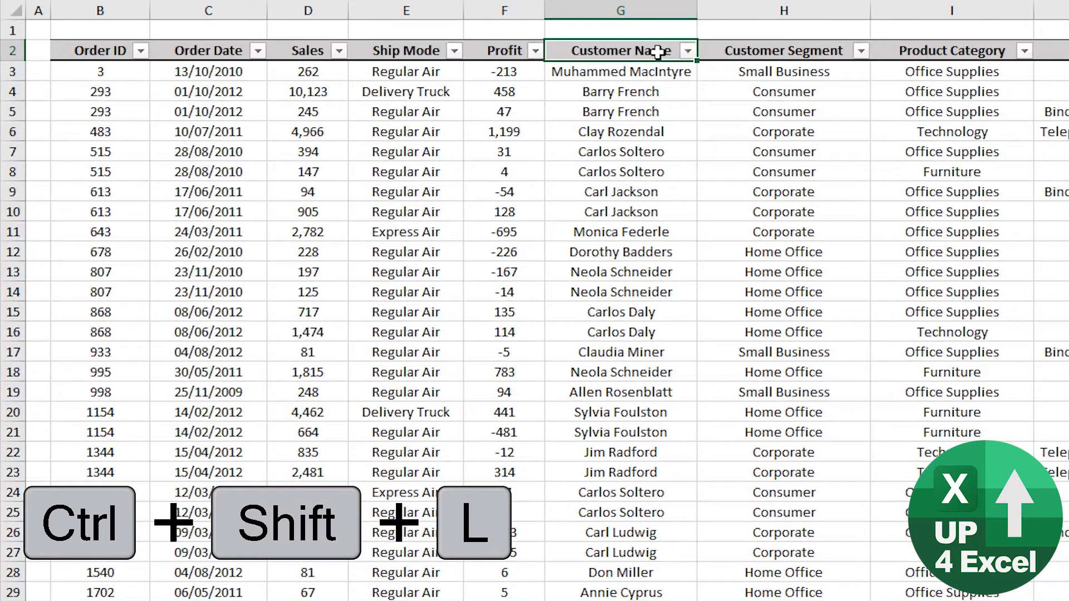
key("ctrl+shift+l")
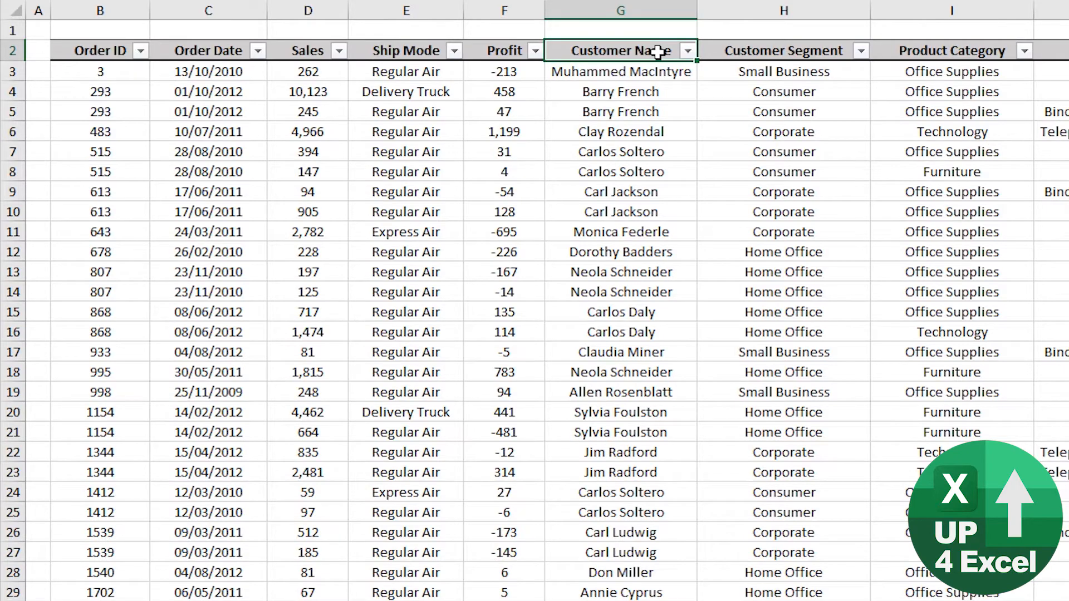